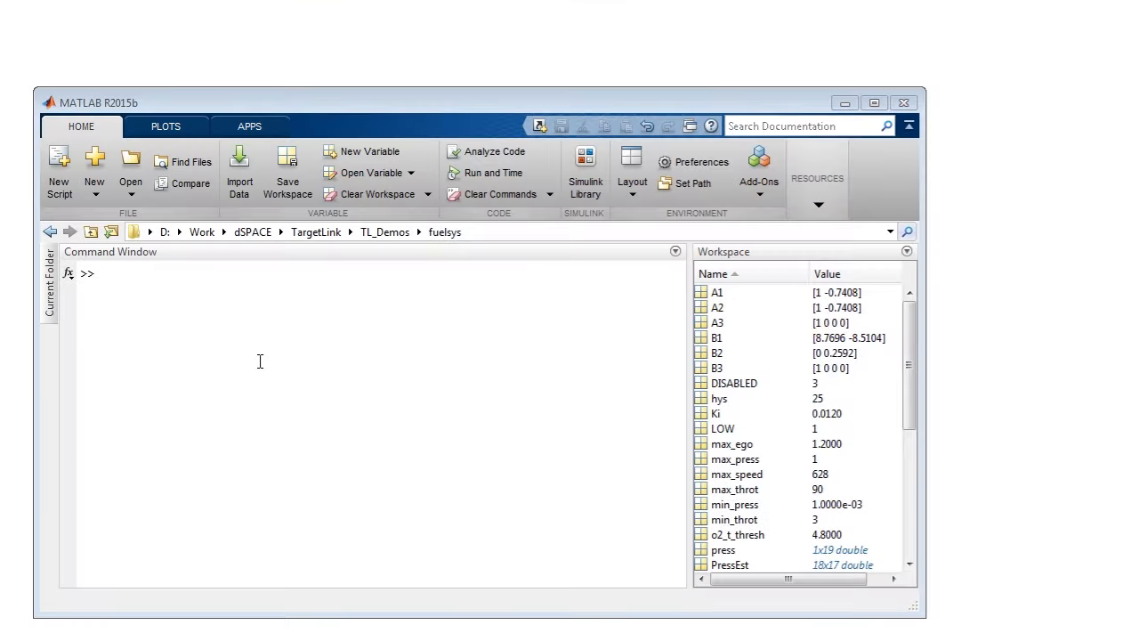
Step: Run tl_demos fuelsys in the Command Window to load the fuelsys demo model
{"action": "type", "text": "tl"}
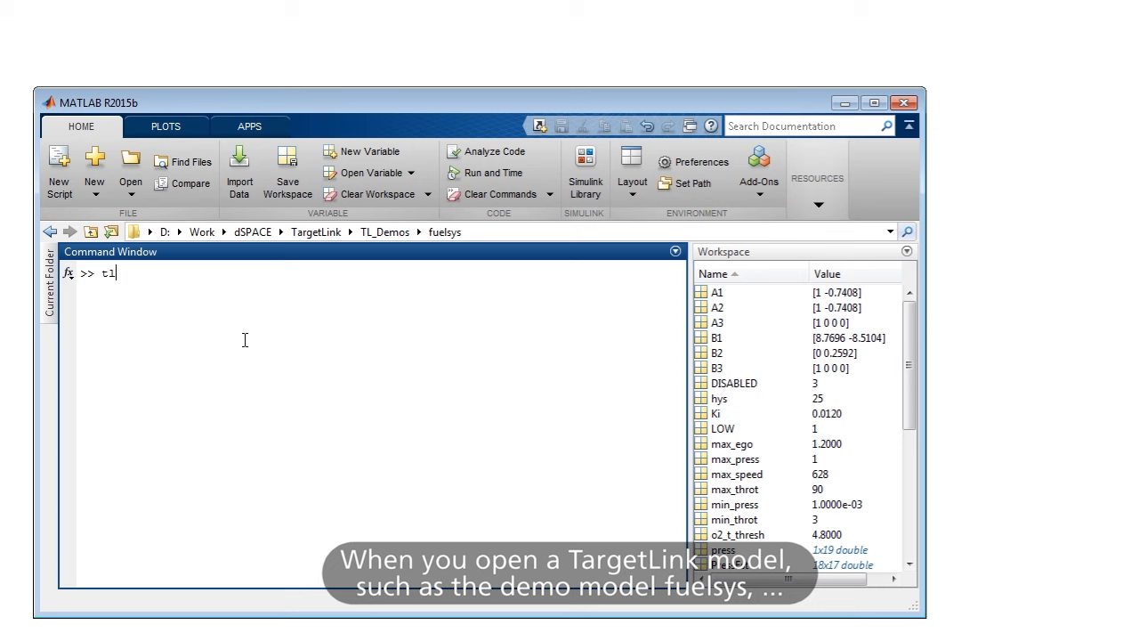
{"action": "type", "text": "_demos"}
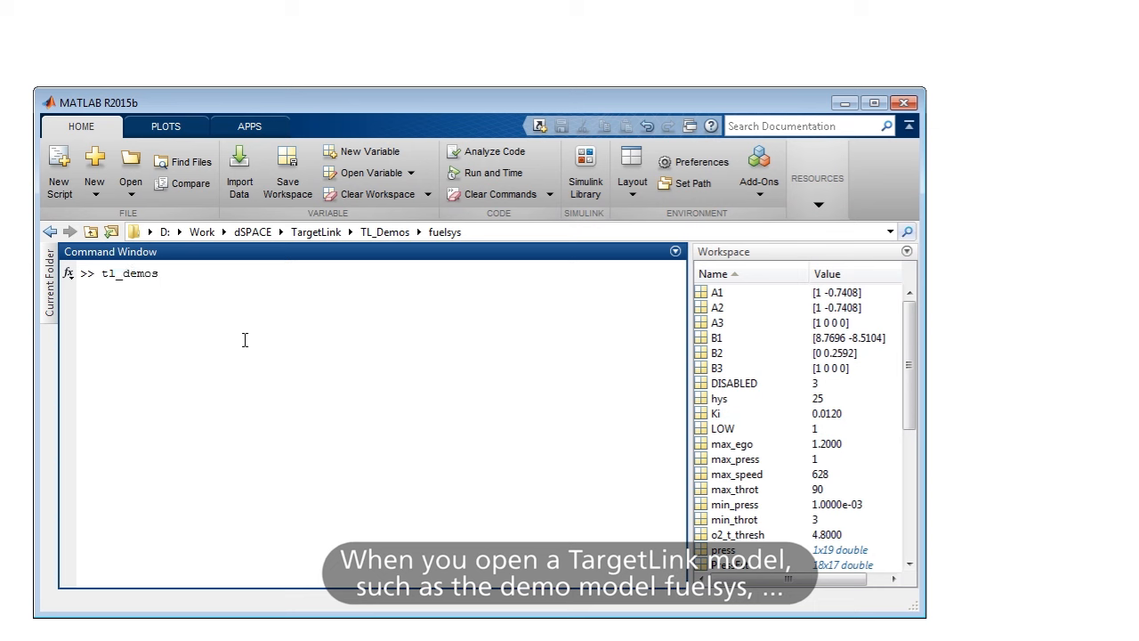
{"action": "type", "text": "fuelsys"}
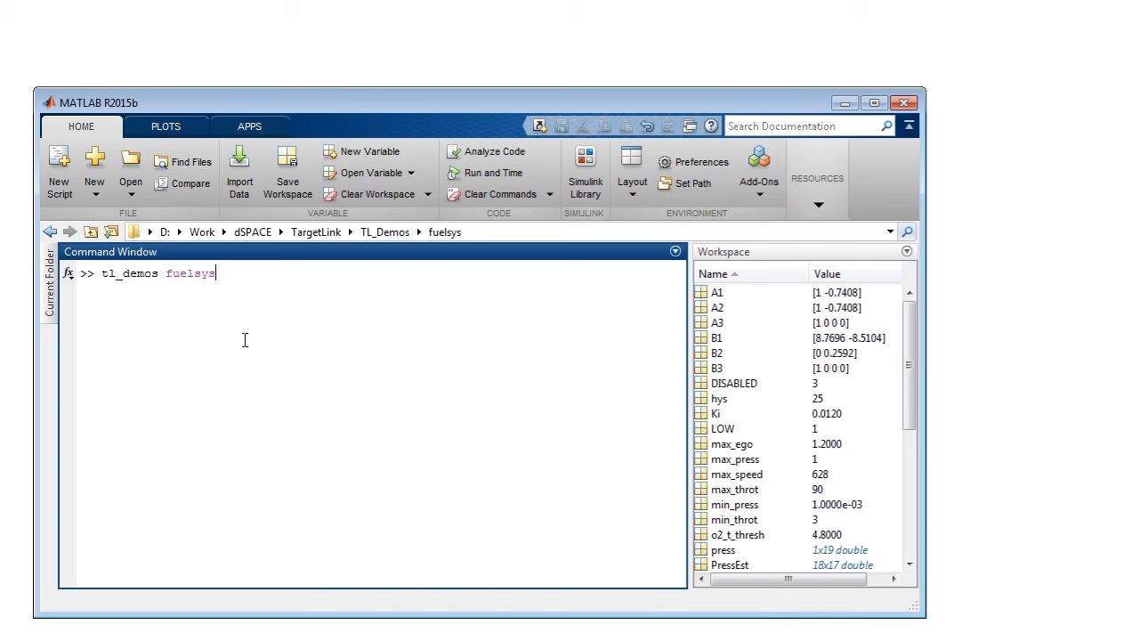
{"action": "key", "text": "enter"}
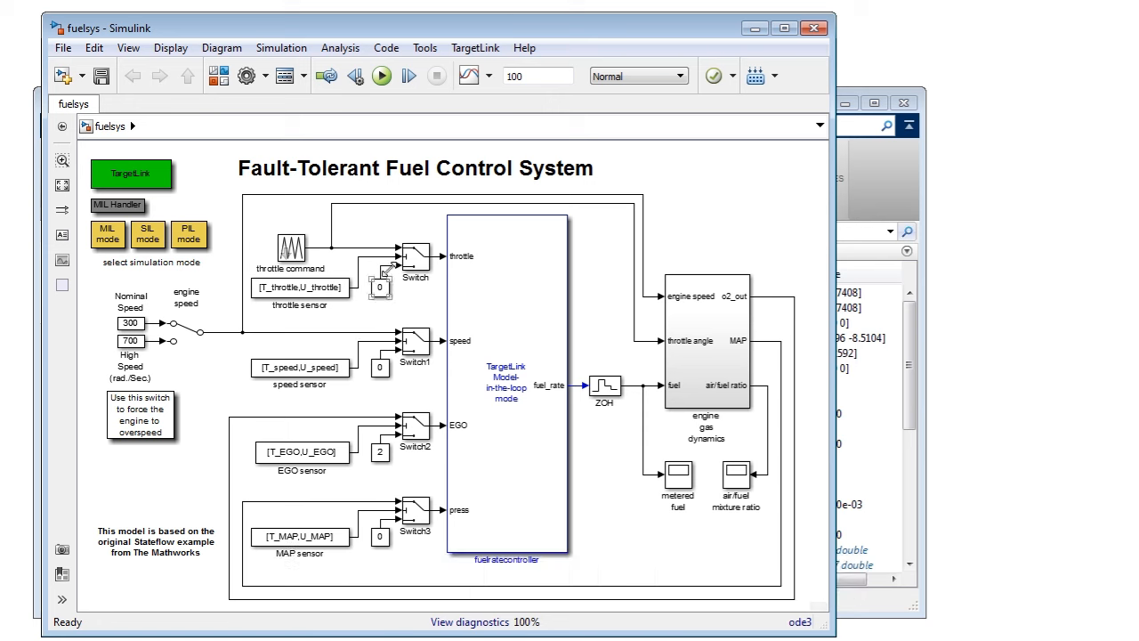
Step: Open the TargetLink menu in the fuelsys model window
{"action": "left_click", "coordinate": [475, 47]}
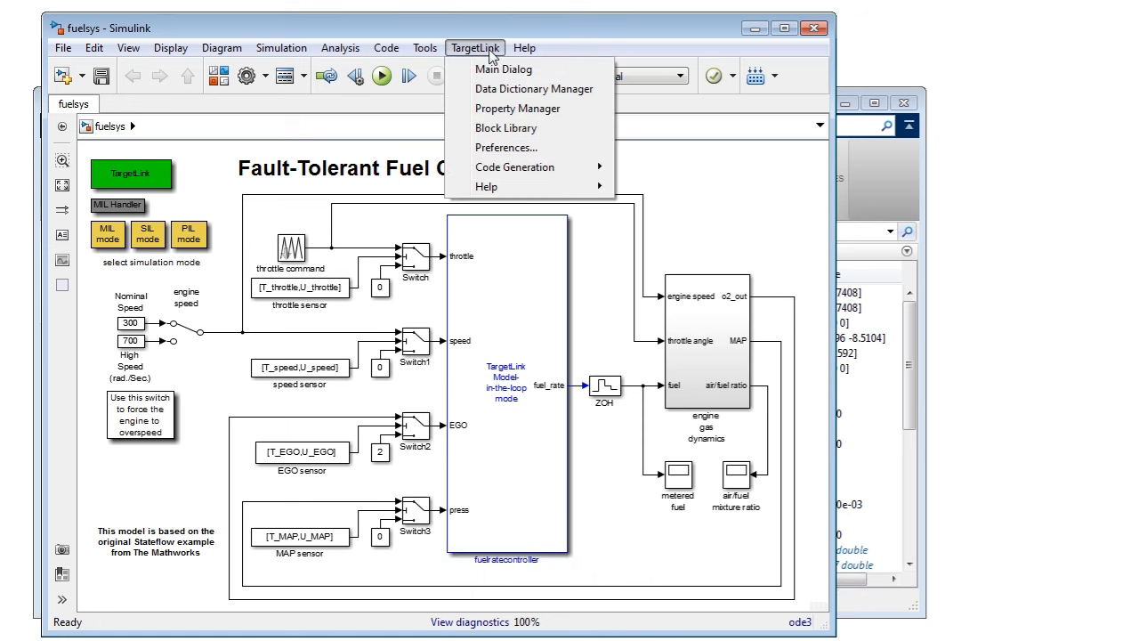
{"action": "mouse_move", "coordinate": [533, 89]}
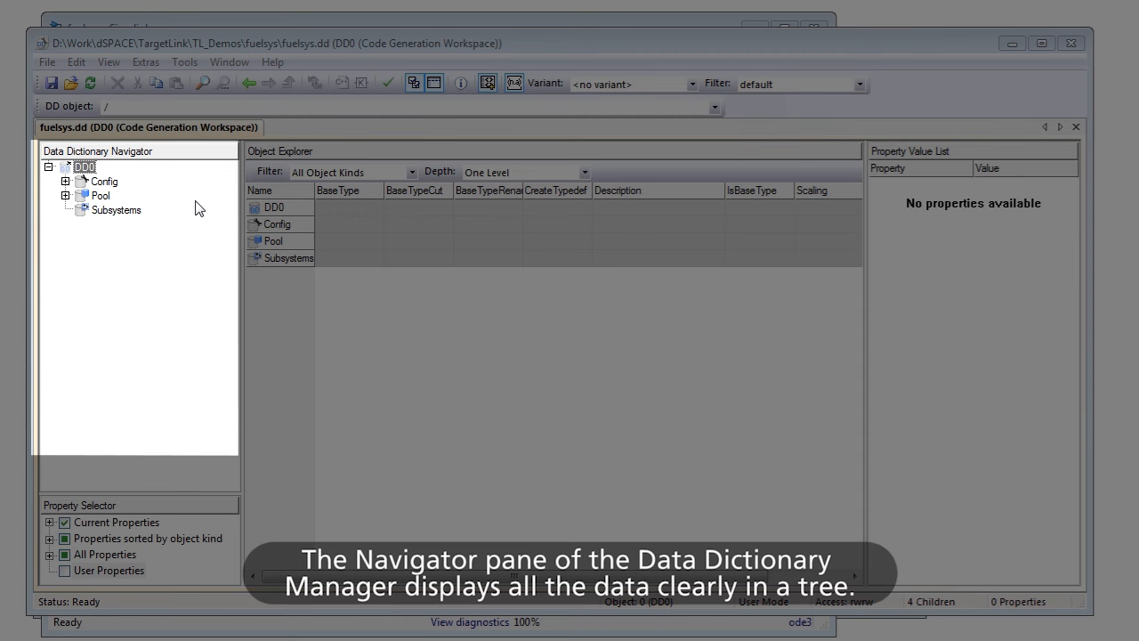
{"action": "mouse_move", "coordinate": [200, 209]}
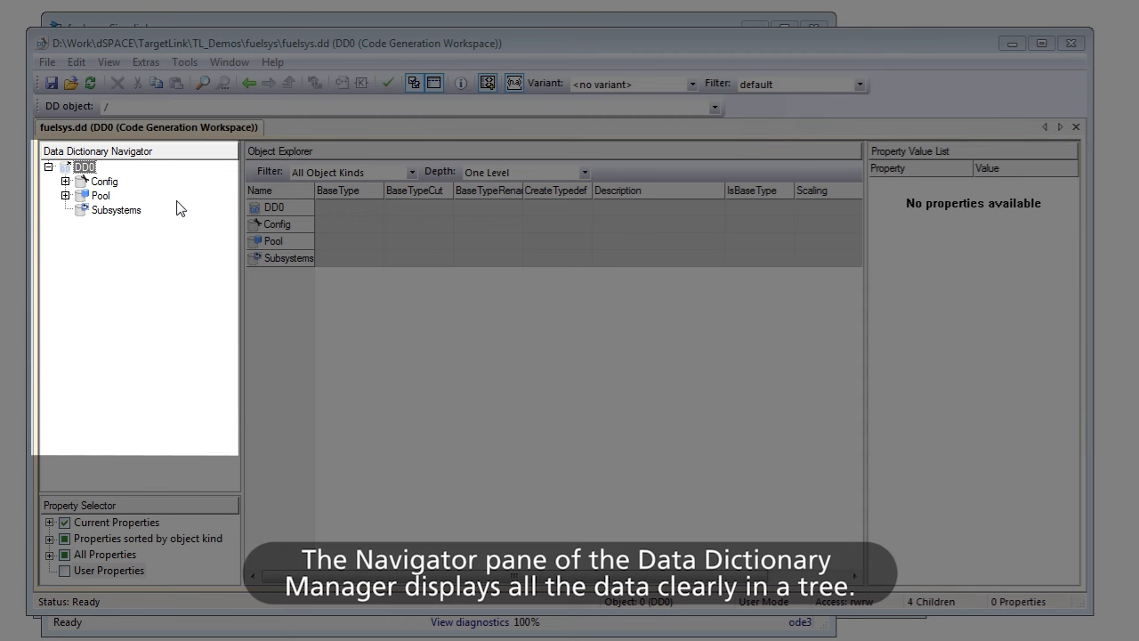
Step: Expand Config and Pool, browse Typedefs and VariableClasses, then show the empty Pool Variables folder
{"action": "left_click", "coordinate": [65, 182]}
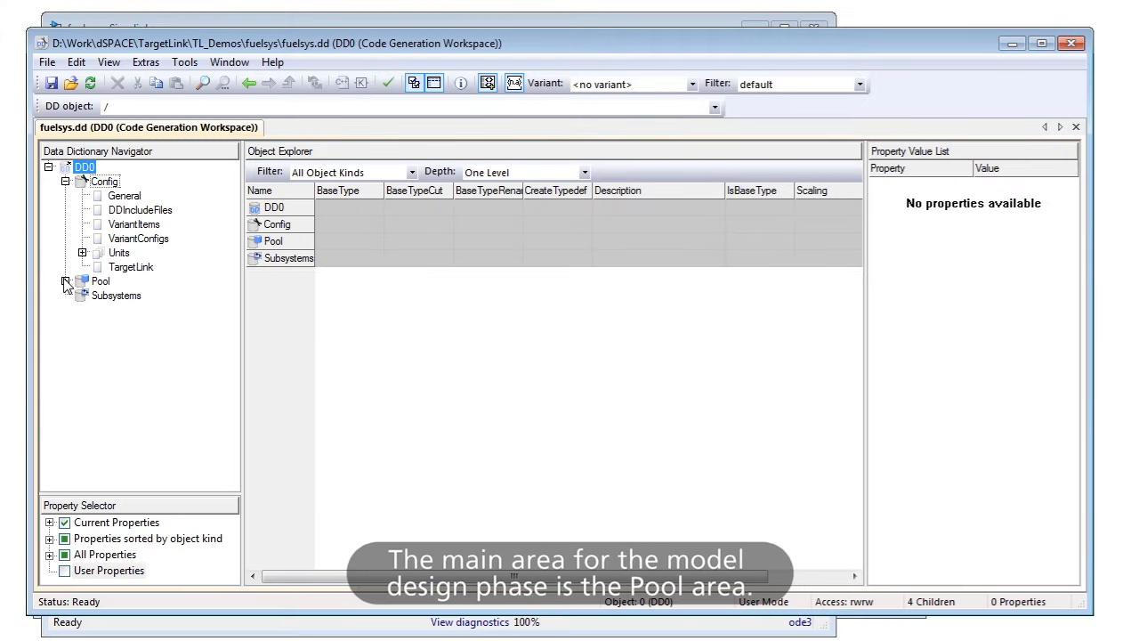
{"action": "left_click", "coordinate": [68, 281]}
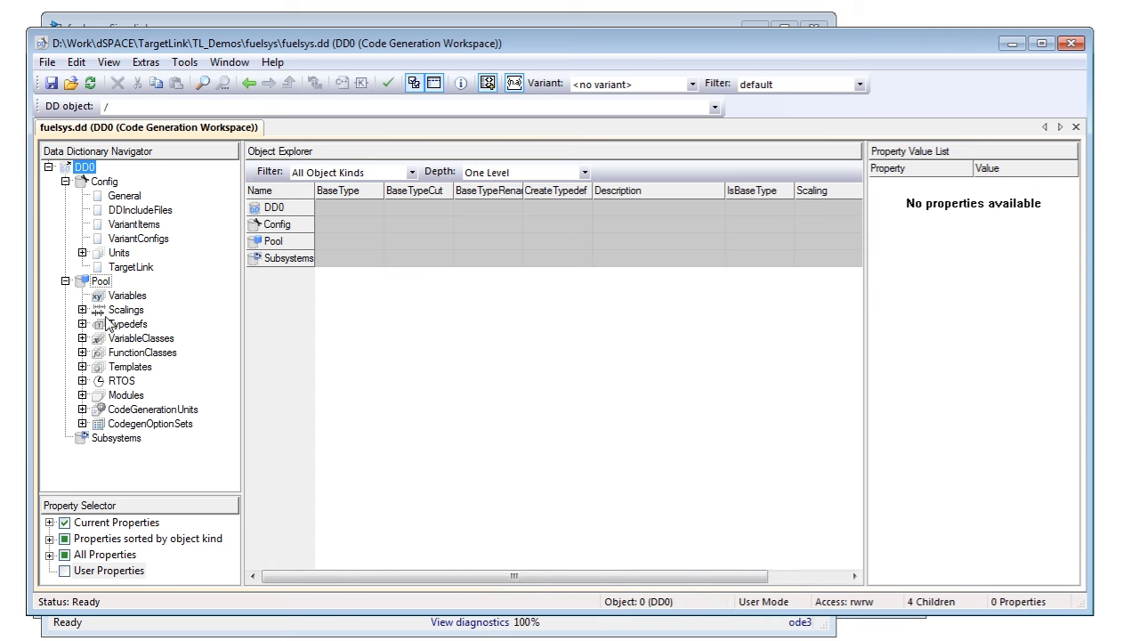
{"action": "left_click", "coordinate": [129, 323]}
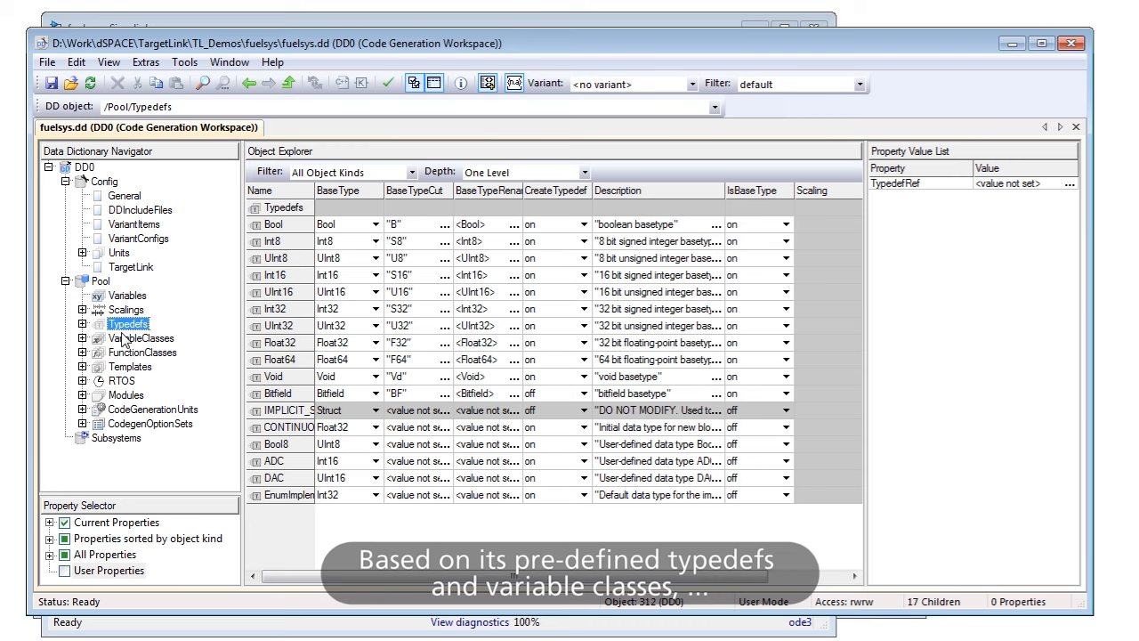
{"action": "left_click", "coordinate": [141, 338]}
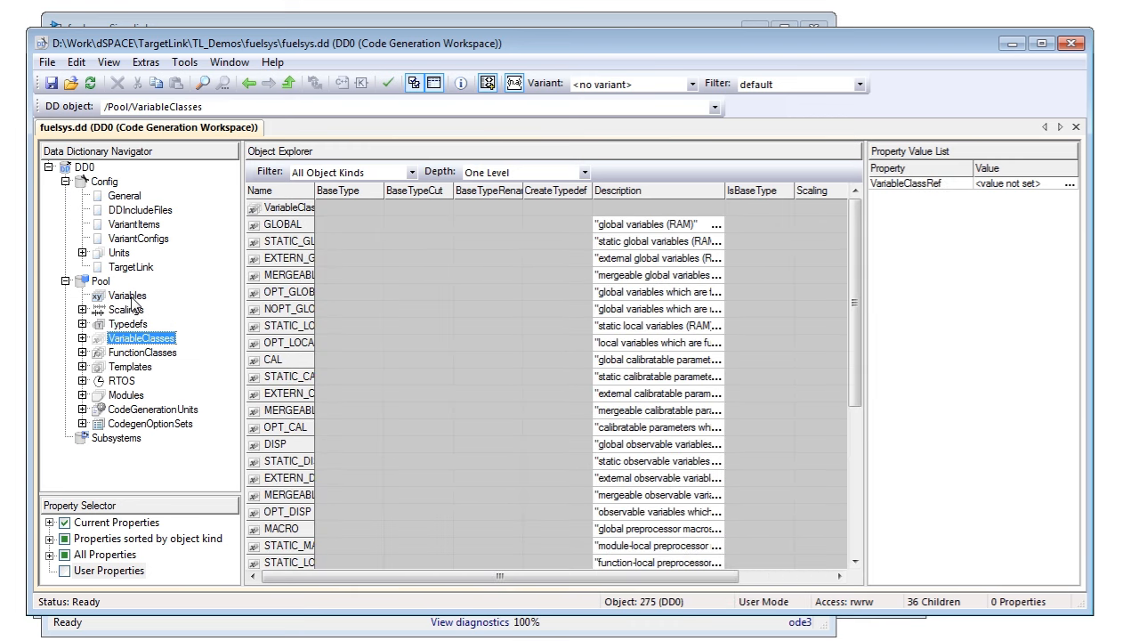
{"action": "left_click", "coordinate": [127, 295]}
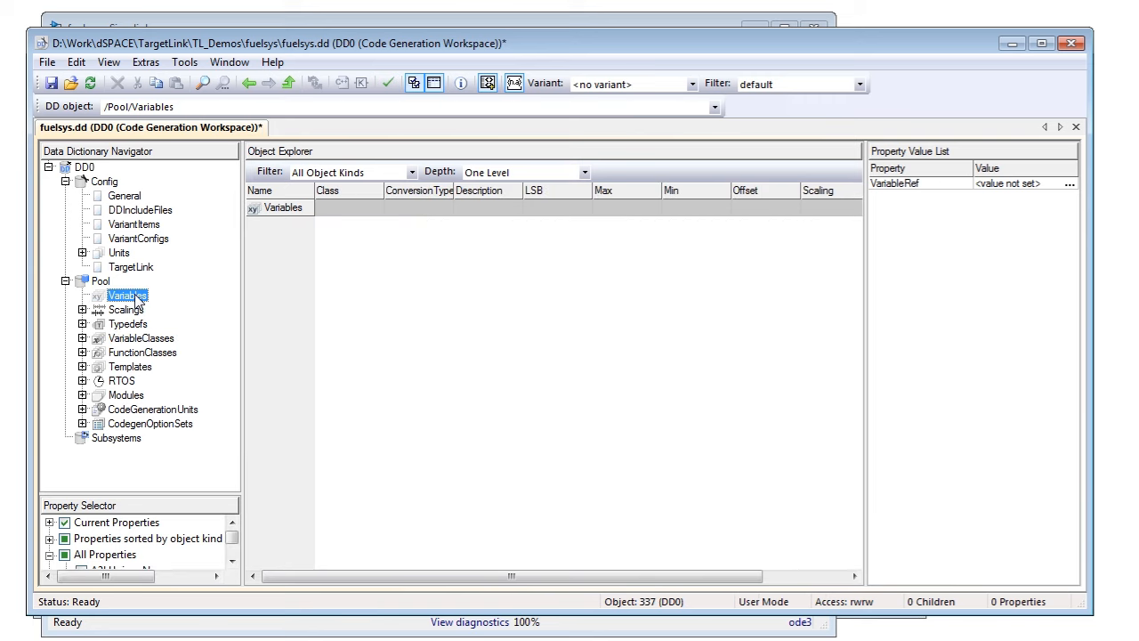
Step: Create a Pool variable named my_variable_1 and open its Plain Variable dialog
{"action": "right_click", "coordinate": [127, 295]}
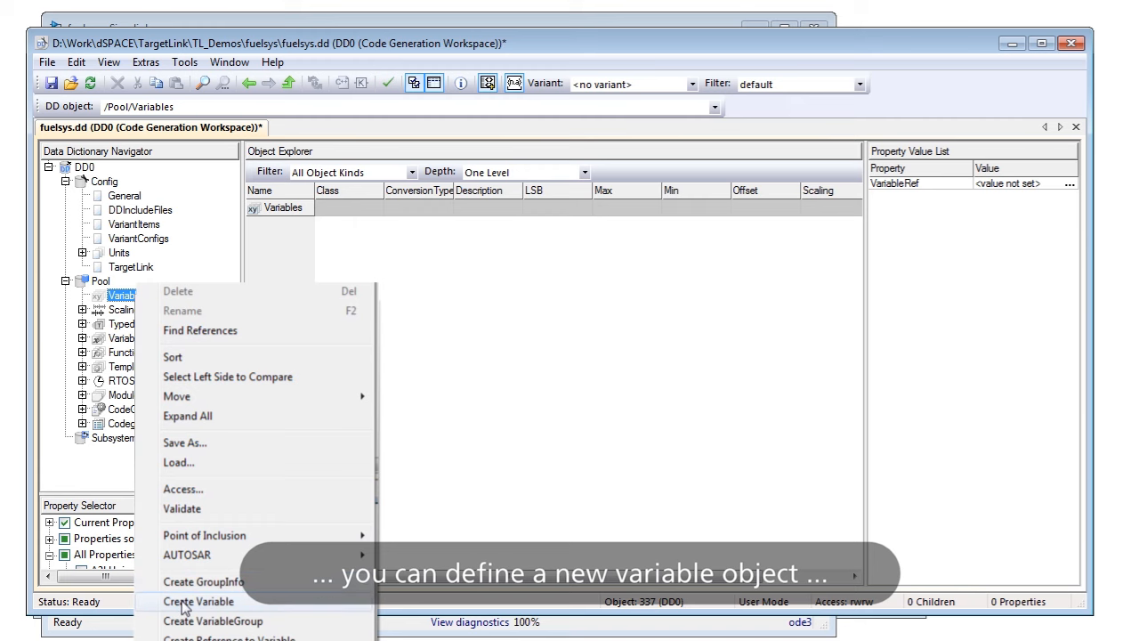
{"action": "left_click", "coordinate": [198, 602]}
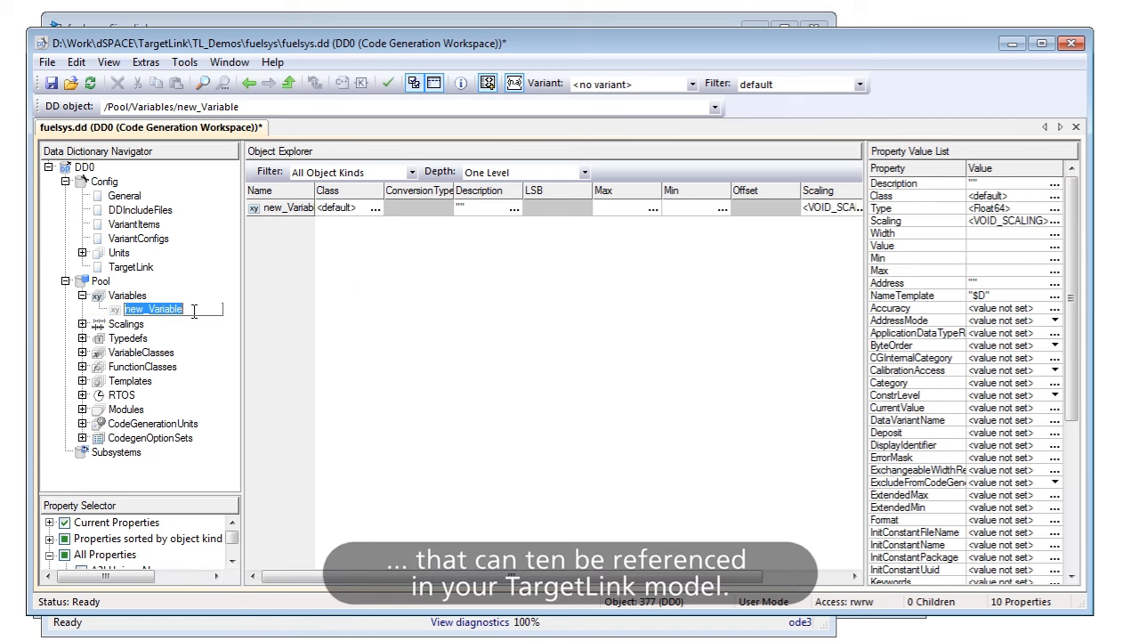
{"action": "key", "text": "ctrl+a"}
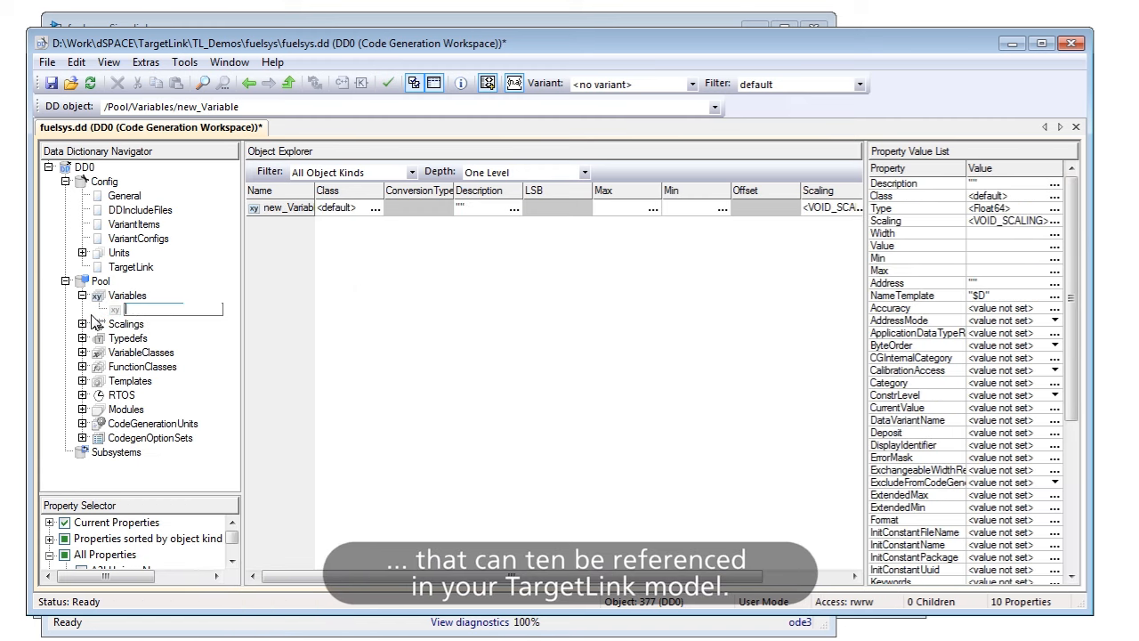
{"action": "type", "text": "my_variable_1"}
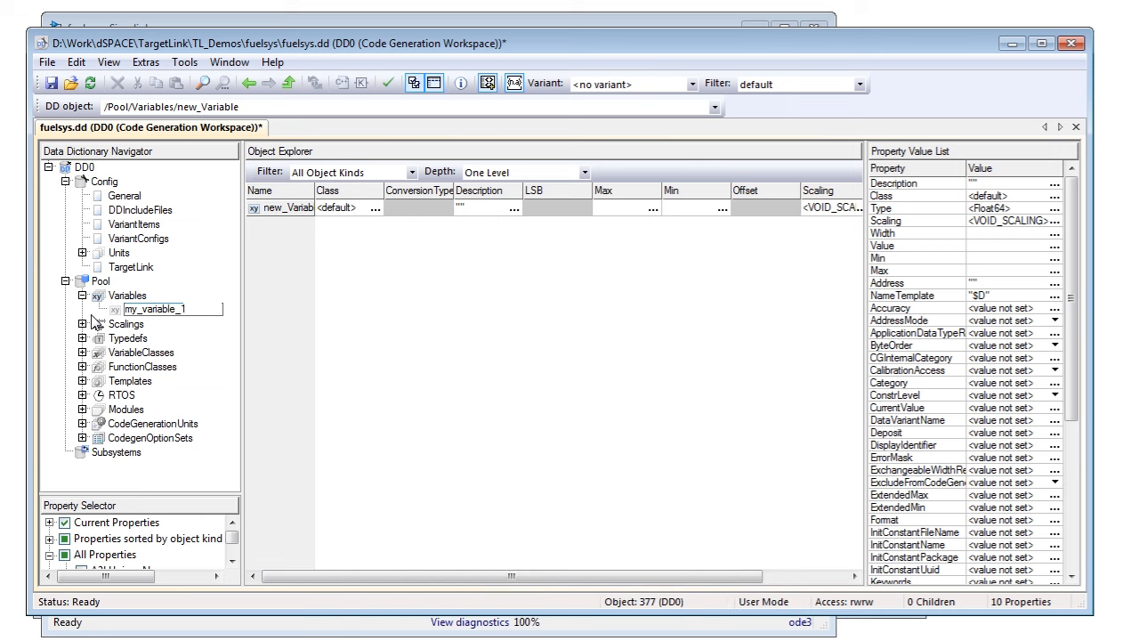
{"action": "double_click", "coordinate": [154, 309]}
{"action": "type", "text": "m"}
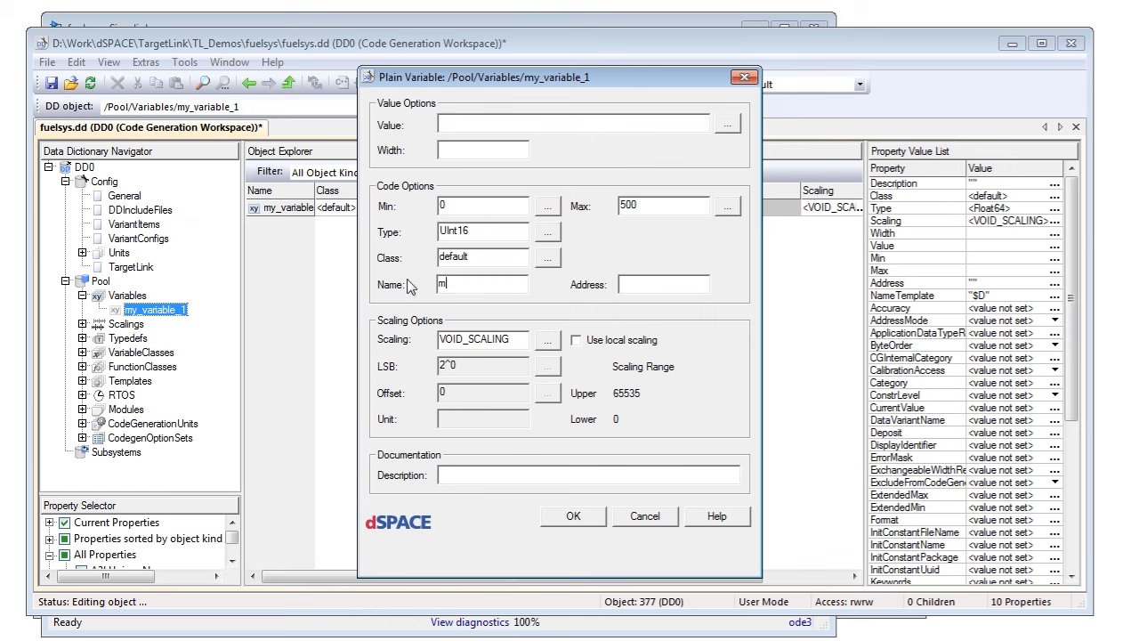
Step: Set code name my_var_1_name, enable local scaling, add description 'my description_1', and confirm
{"action": "type", "text": "y_var_1_name"}
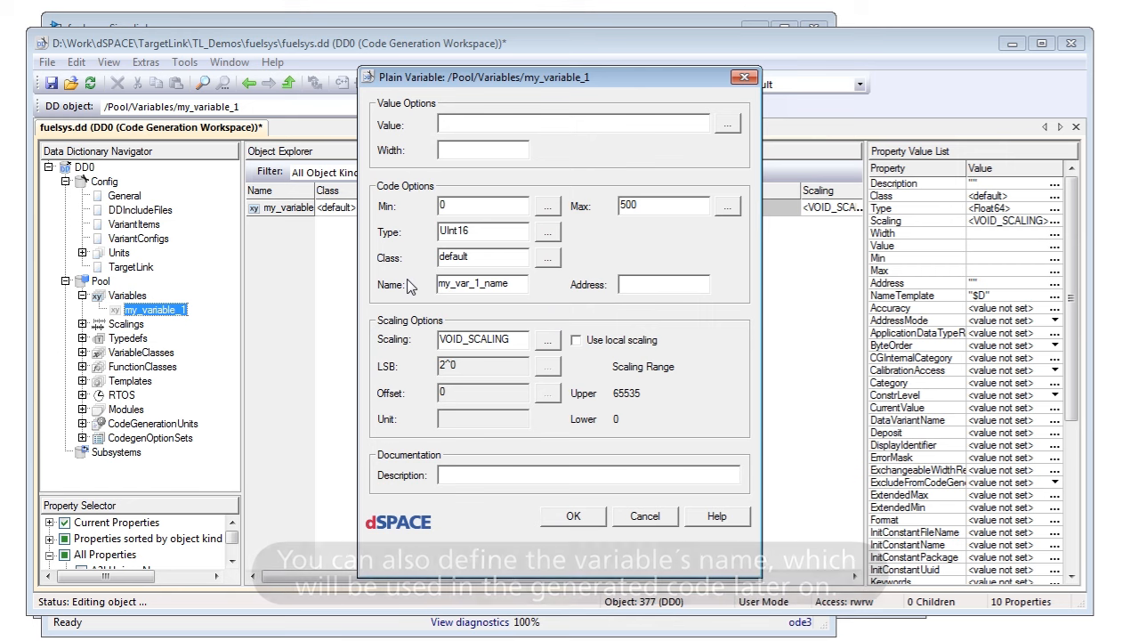
{"action": "left_click", "coordinate": [576, 340]}
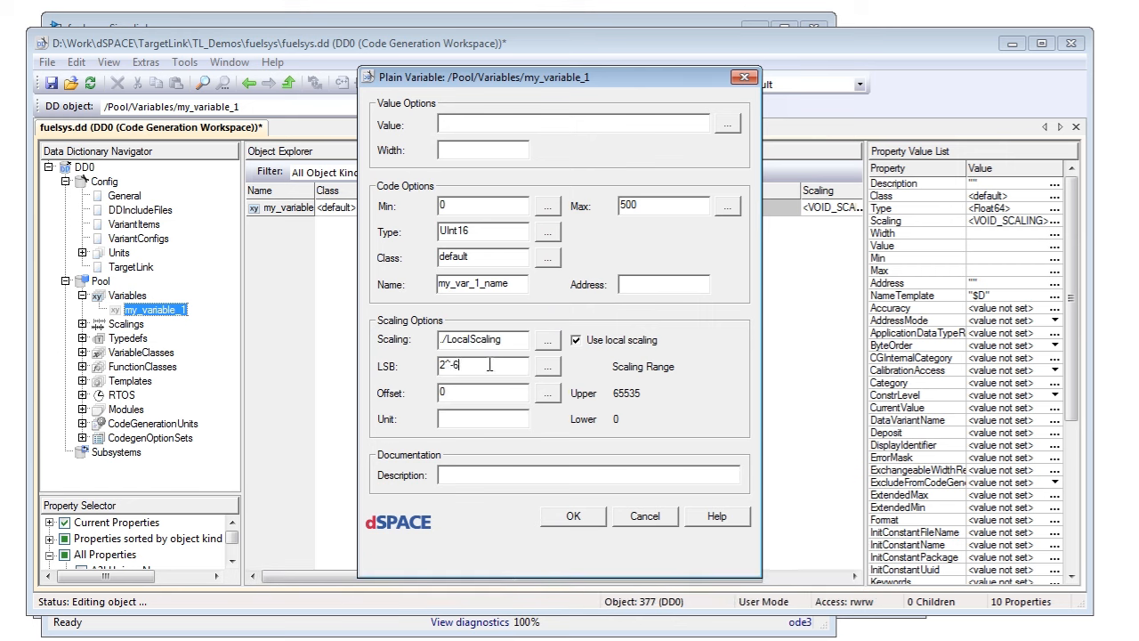
{"action": "type", "text": "mydescription_1"}
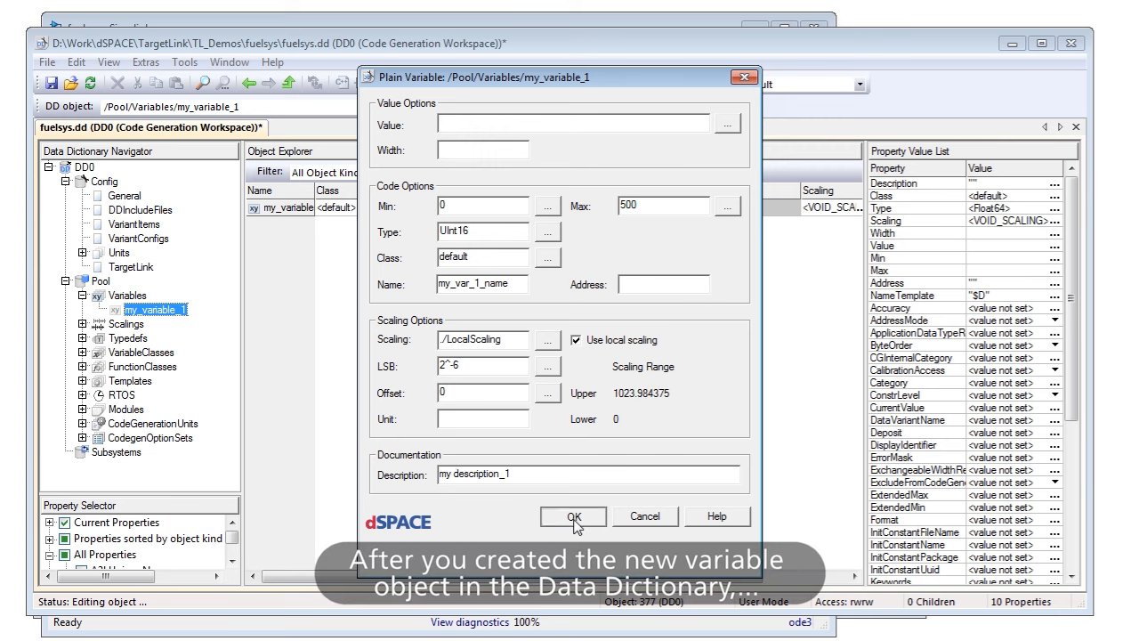
{"action": "left_click", "coordinate": [573, 516]}
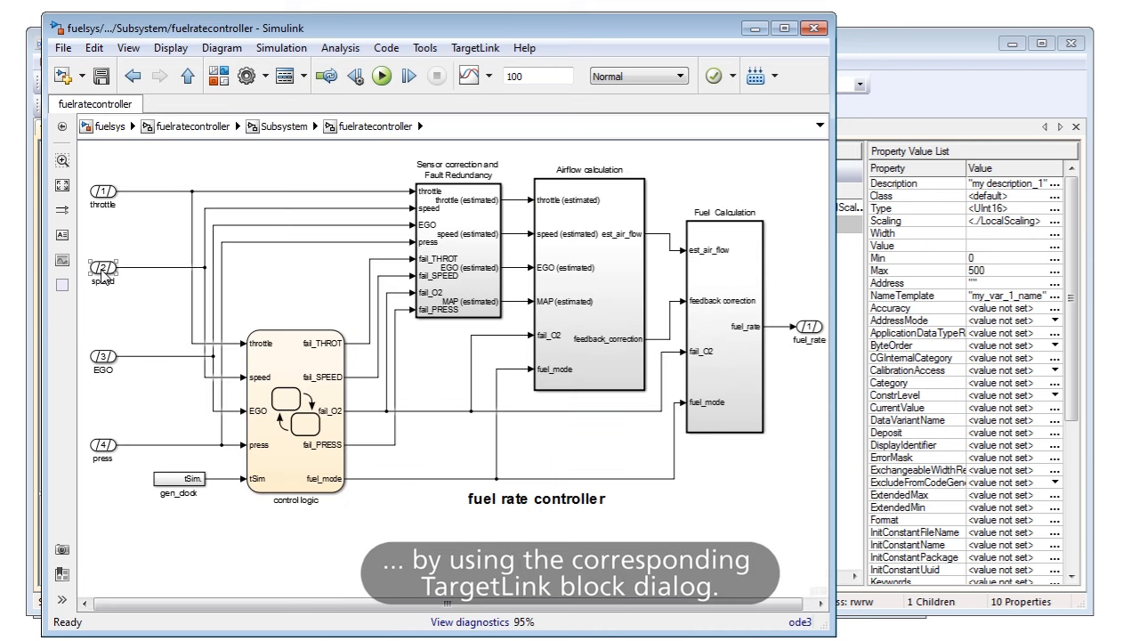
Step: Point both speed Inport blocks to Pool/Variables/my_variable_1 via the Select Object browser
{"action": "double_click", "coordinate": [103, 271]}
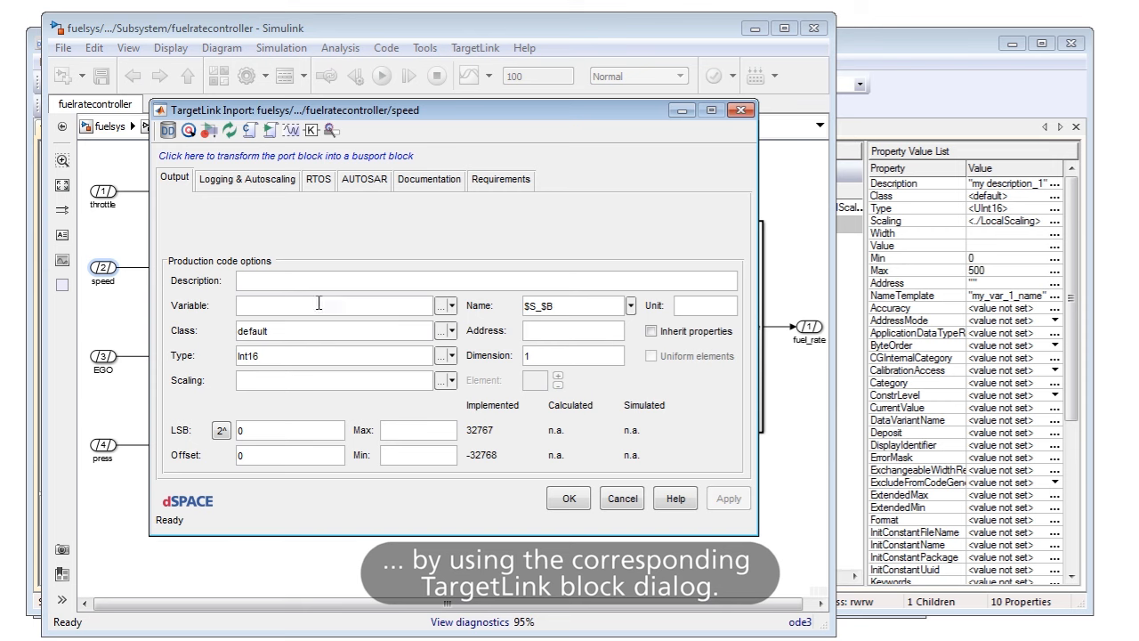
{"action": "left_click", "coordinate": [442, 306]}
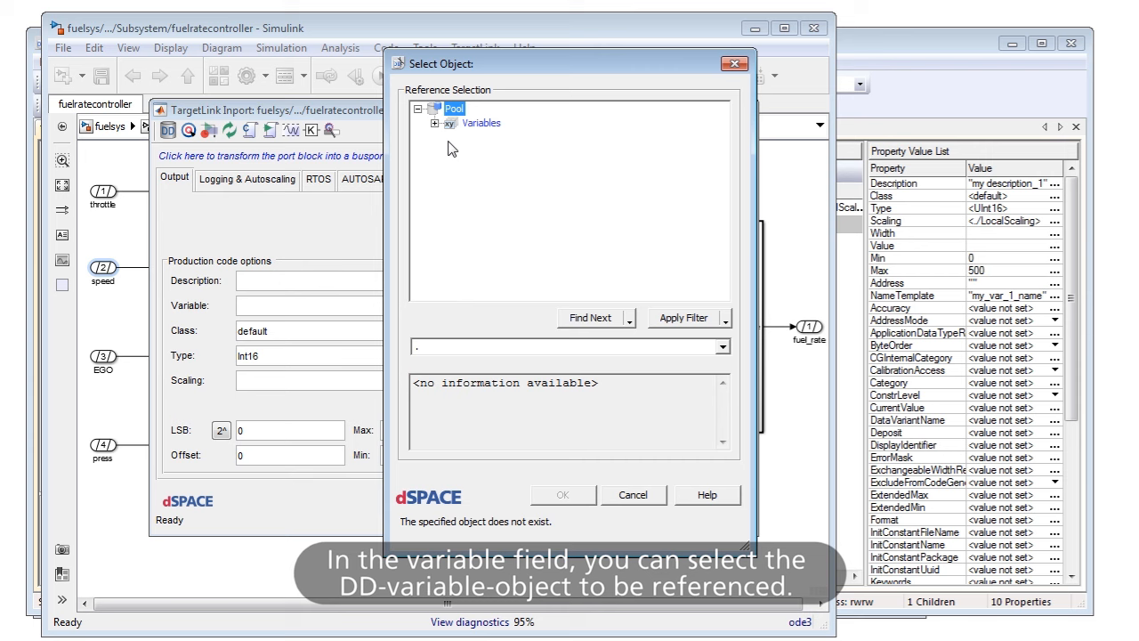
{"action": "left_click", "coordinate": [510, 137]}
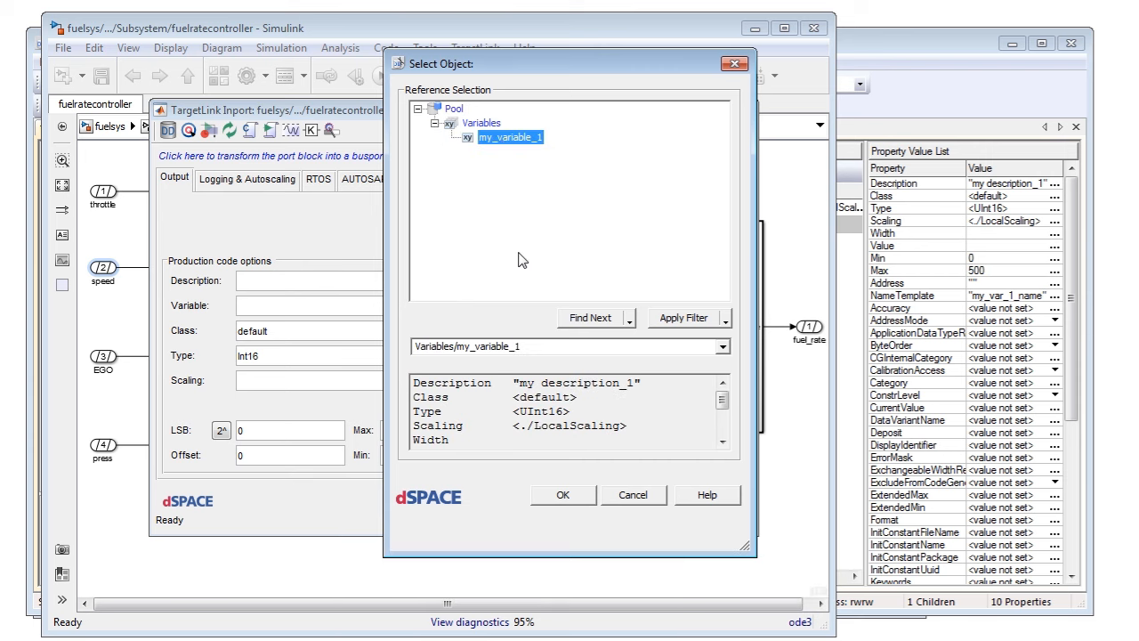
{"action": "left_click", "coordinate": [562, 494]}
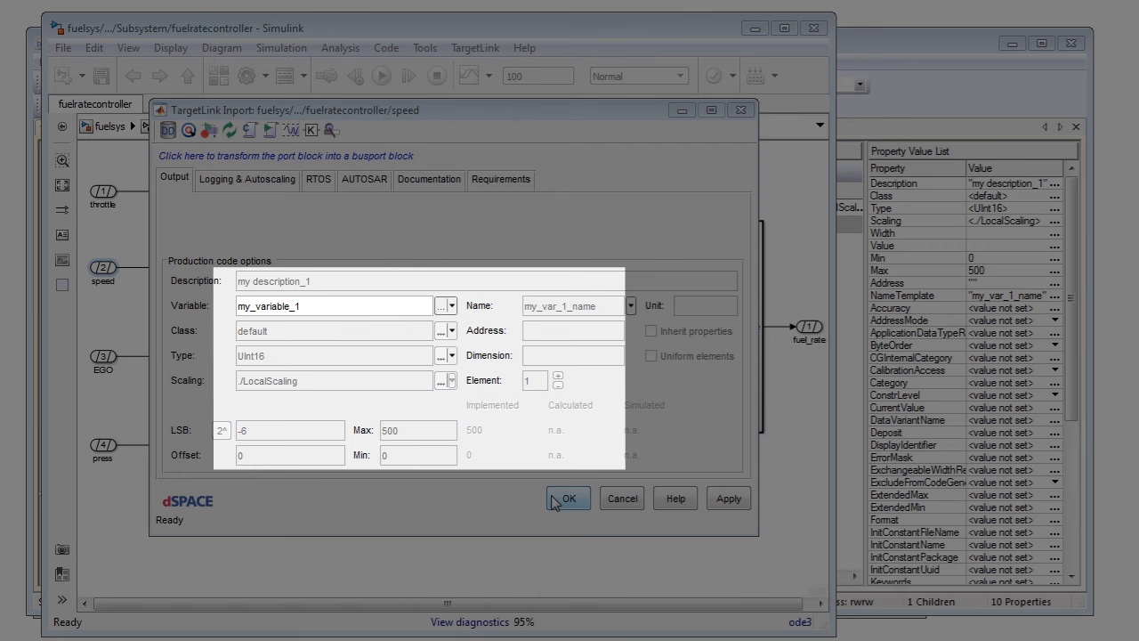
{"action": "left_click", "coordinate": [568, 497]}
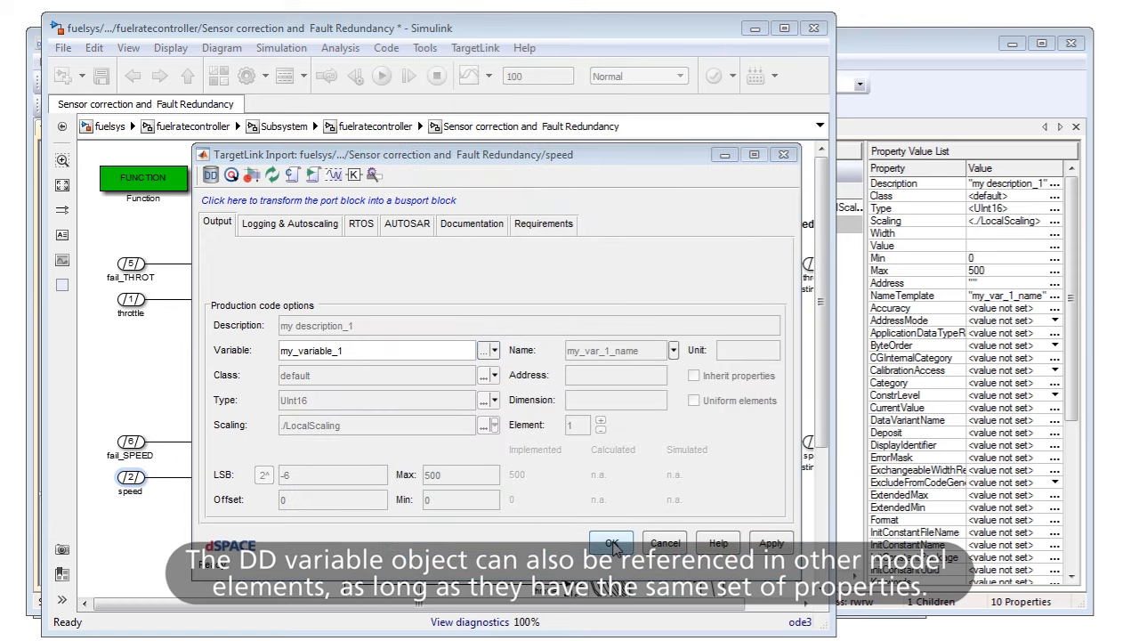
{"action": "left_click", "coordinate": [611, 543]}
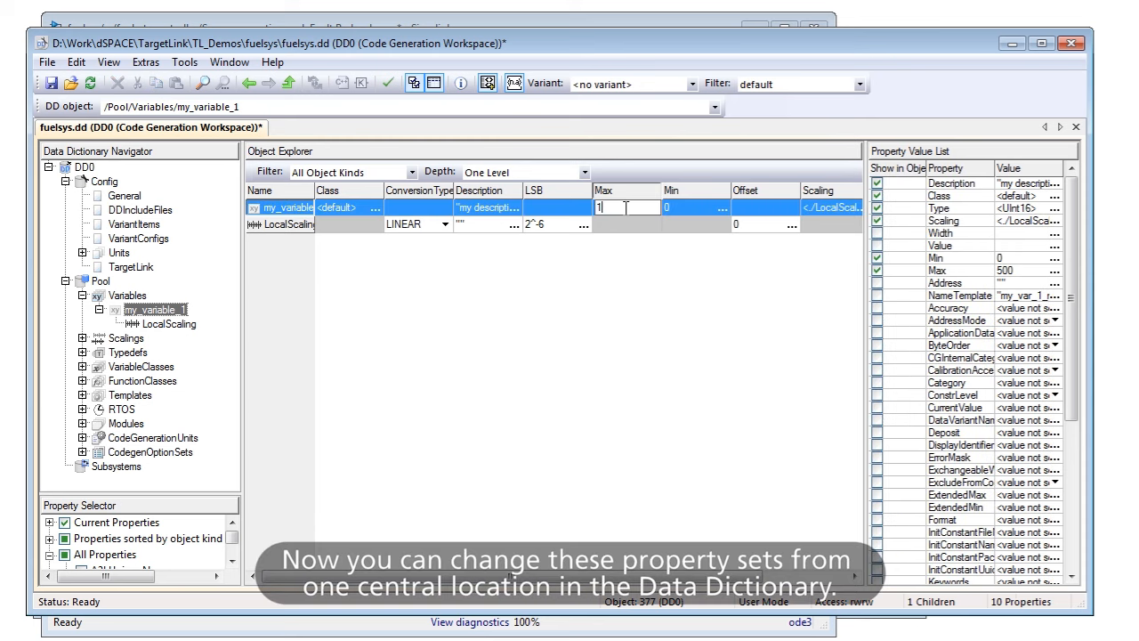
Step: Set my_variable_1 Max to 1000 and class MERGEABLE_DISP, then find its referencing blocks
{"action": "type", "text": "1000"}
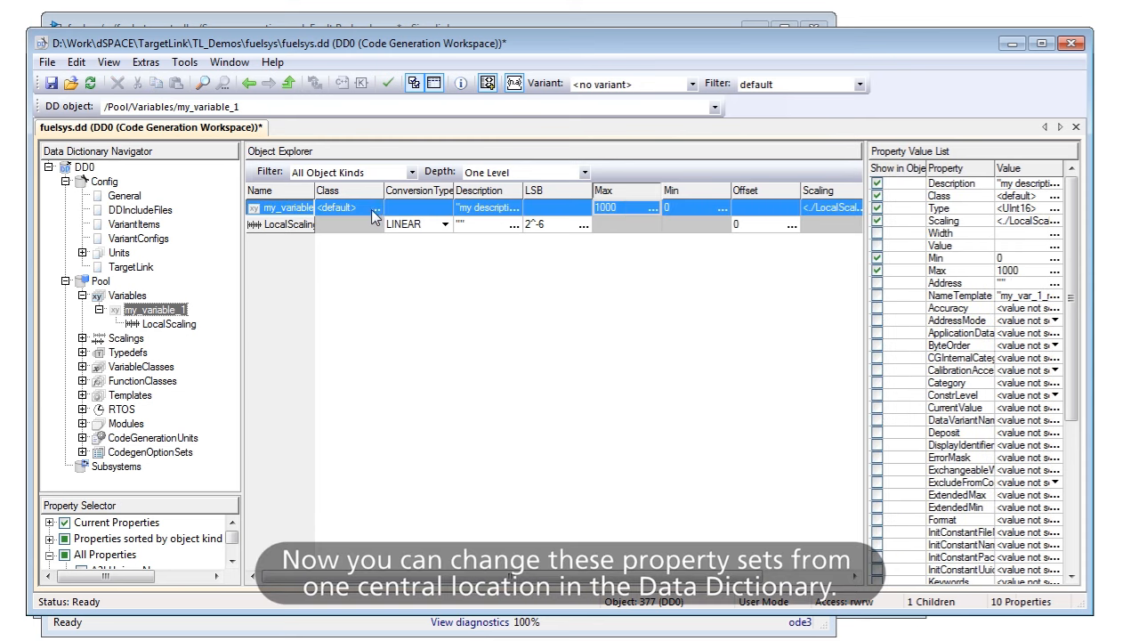
{"action": "left_click", "coordinate": [373, 207]}
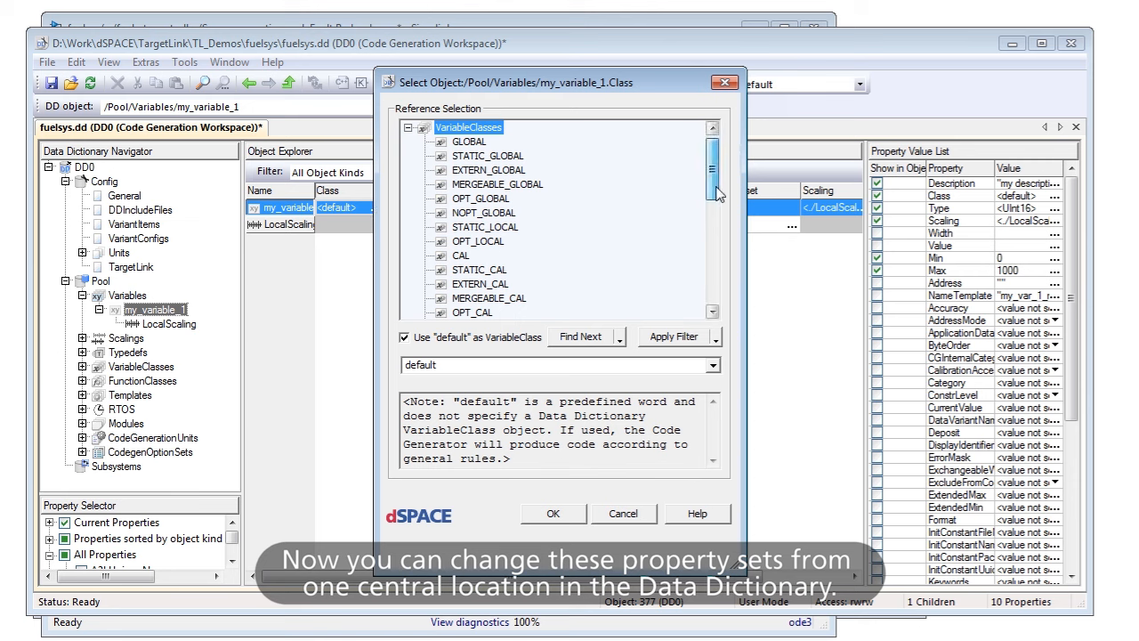
{"action": "scroll", "scroll_direction": "down", "scroll_amount": 3}
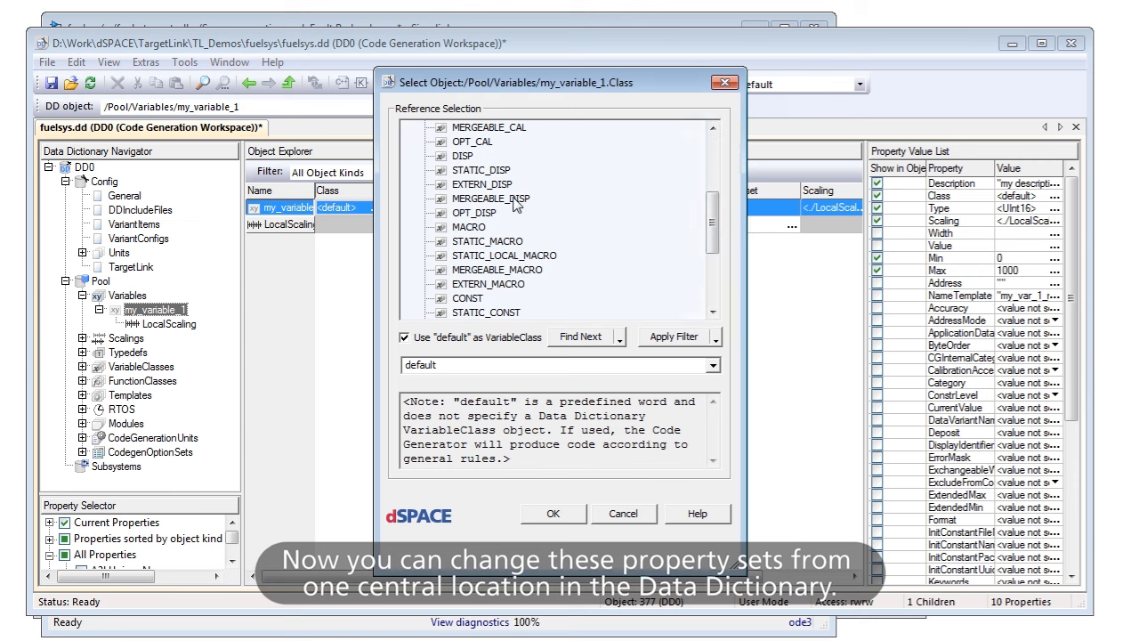
{"action": "left_click", "coordinate": [491, 198]}
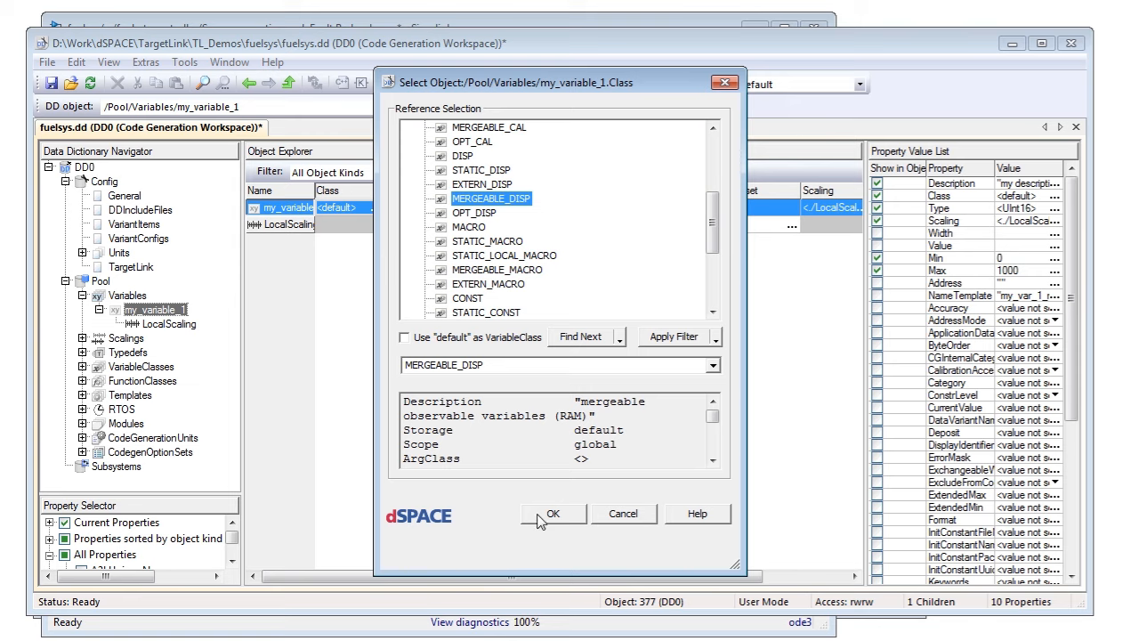
{"action": "left_click", "coordinate": [552, 514]}
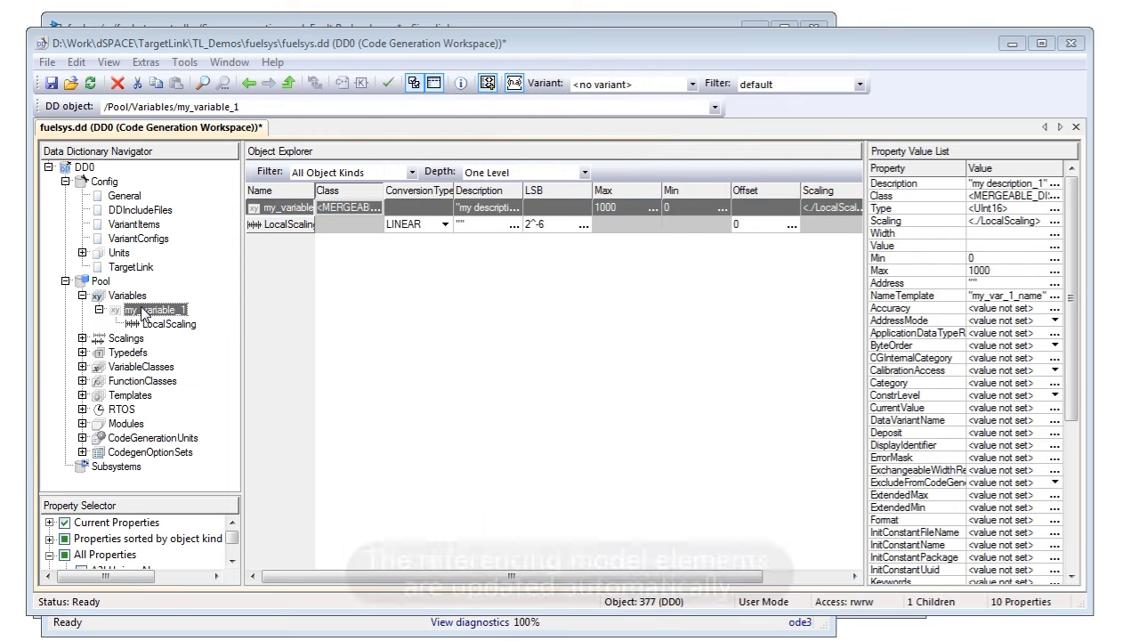
{"action": "right_click", "coordinate": [156, 309]}
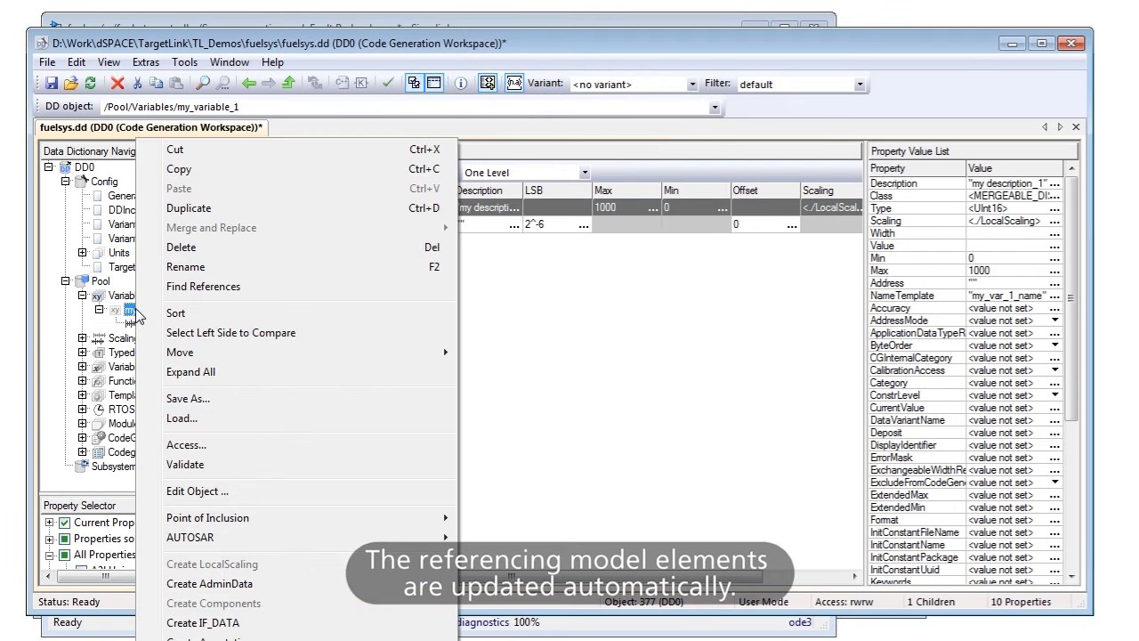
{"action": "left_click", "coordinate": [203, 286]}
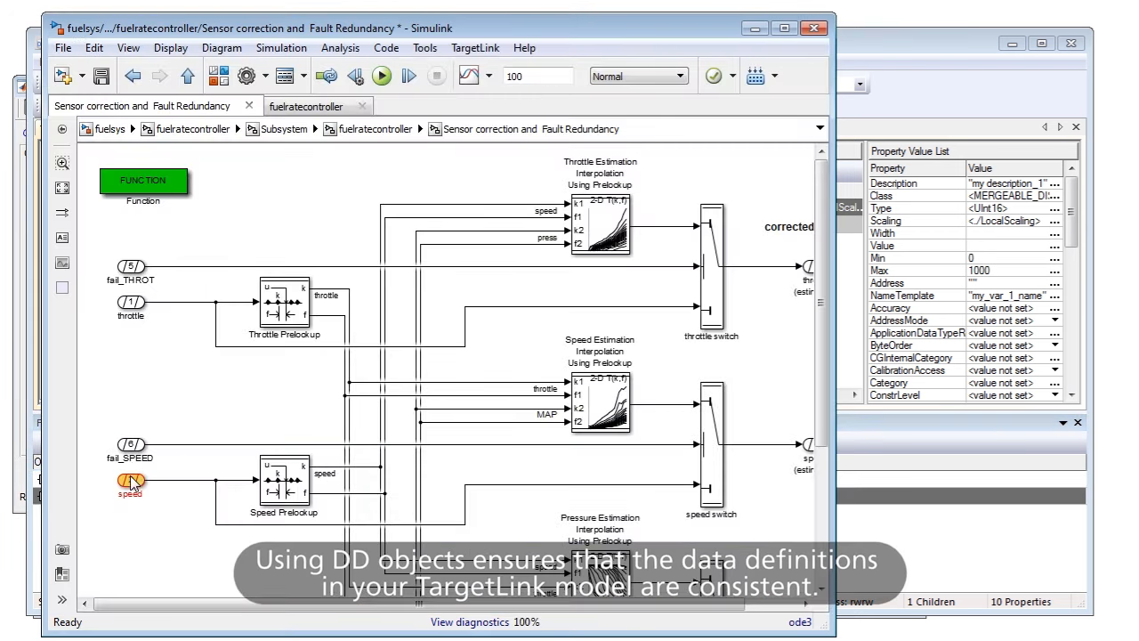
{"action": "double_click", "coordinate": [131, 481]}
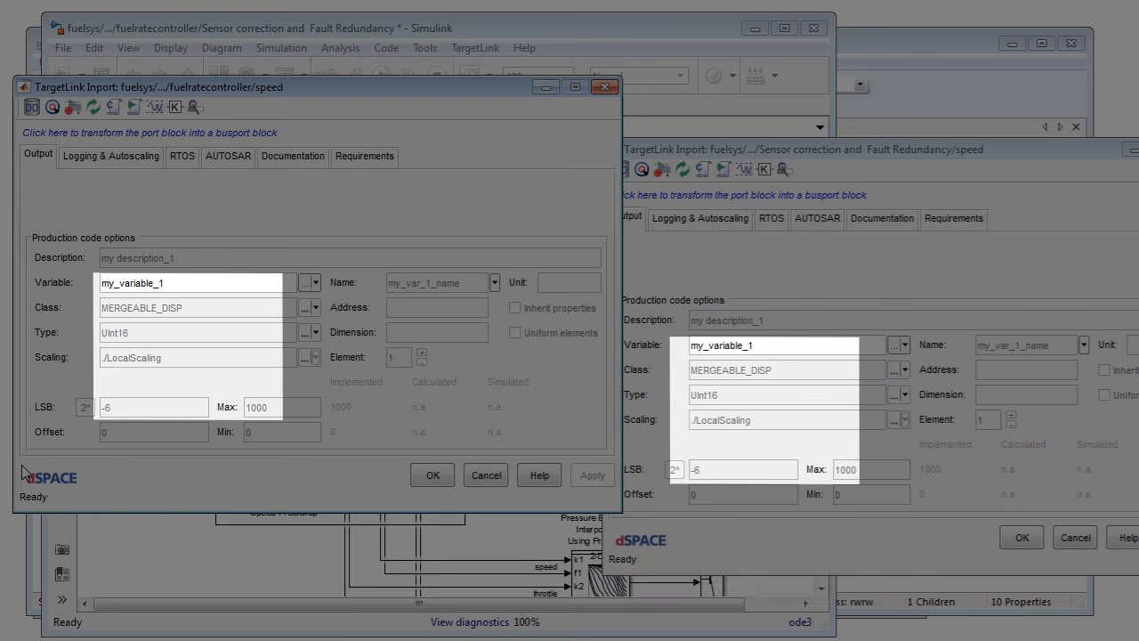
{"action": "left_click", "coordinate": [433, 475]}
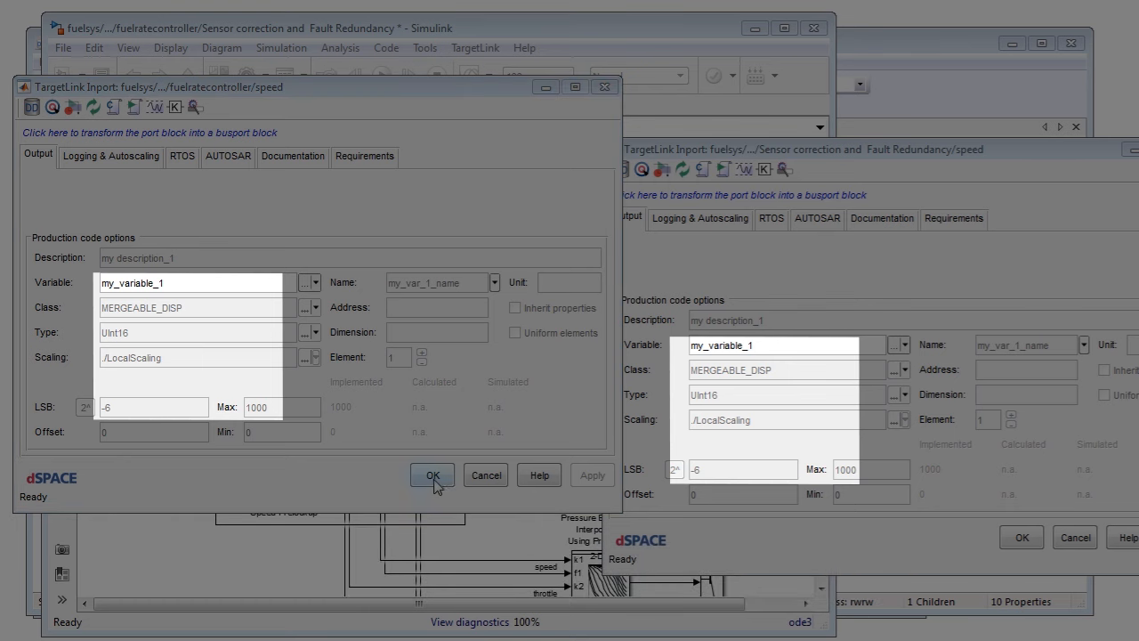
{"action": "left_click", "coordinate": [431, 474]}
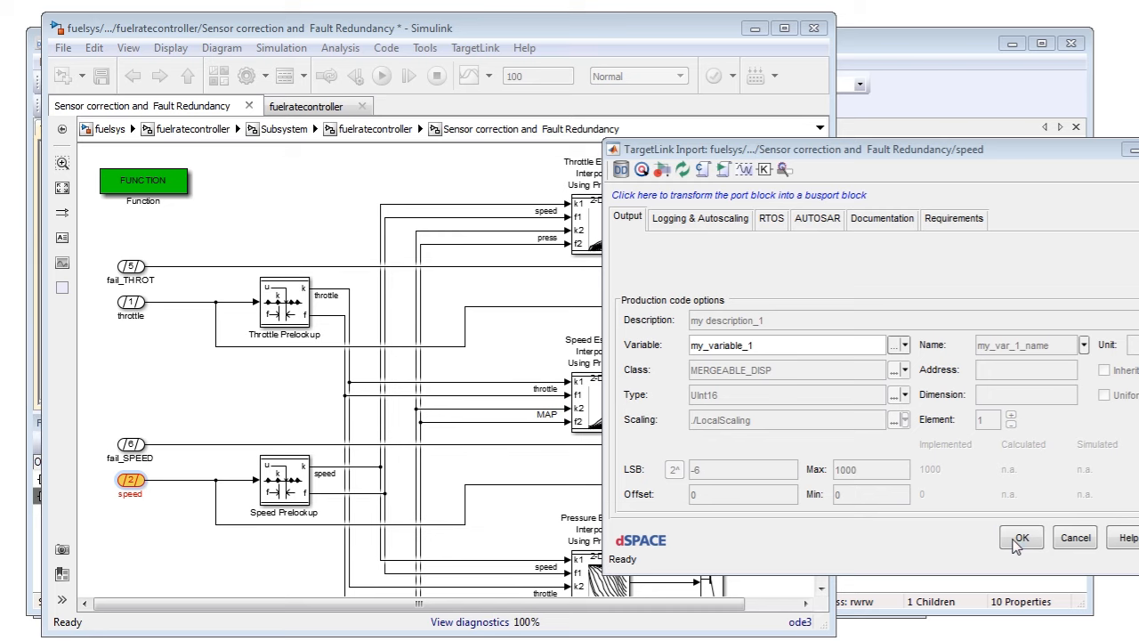
{"action": "left_click", "coordinate": [1020, 536]}
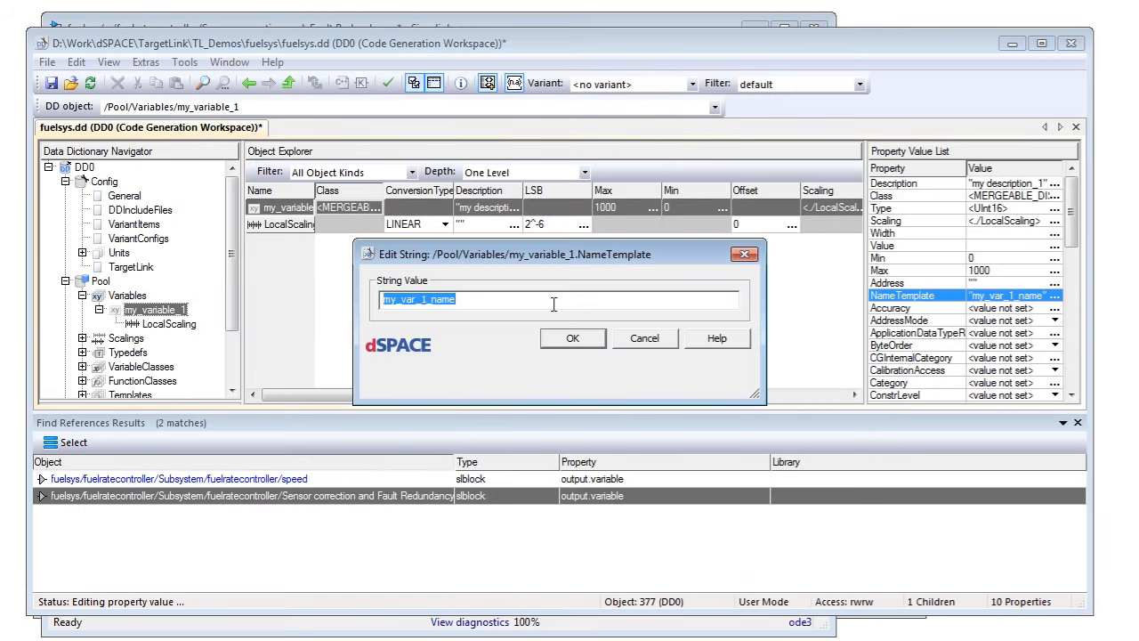
{"action": "left_click", "coordinate": [572, 339]}
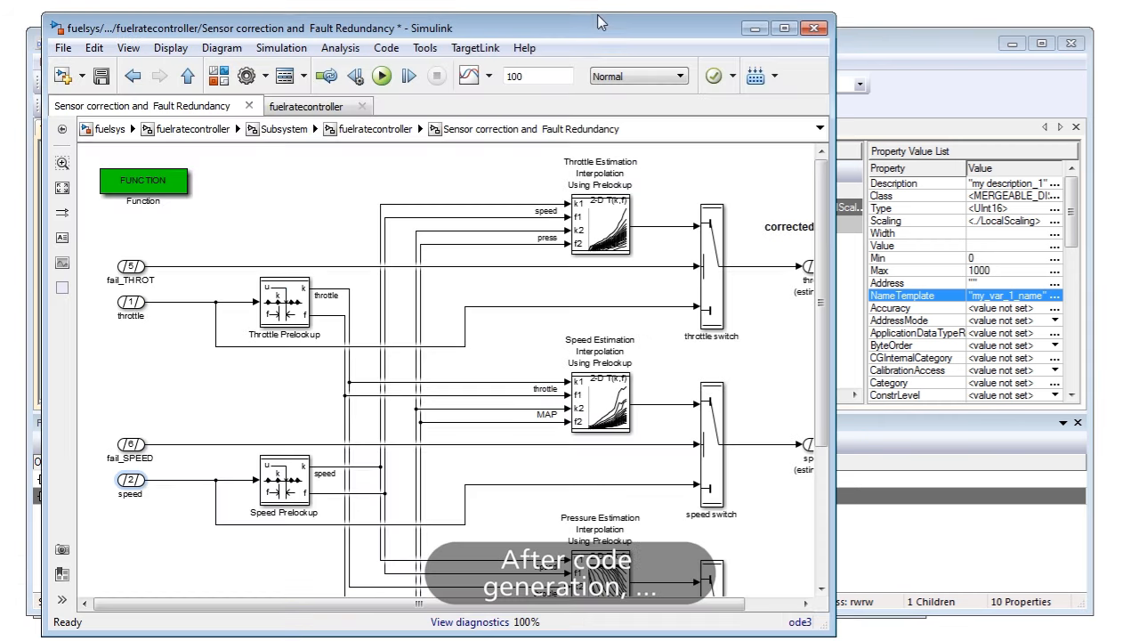
Step: Run TargetLink Generate Code to produce fuelratecontroller.c
{"action": "left_click", "coordinate": [474, 48]}
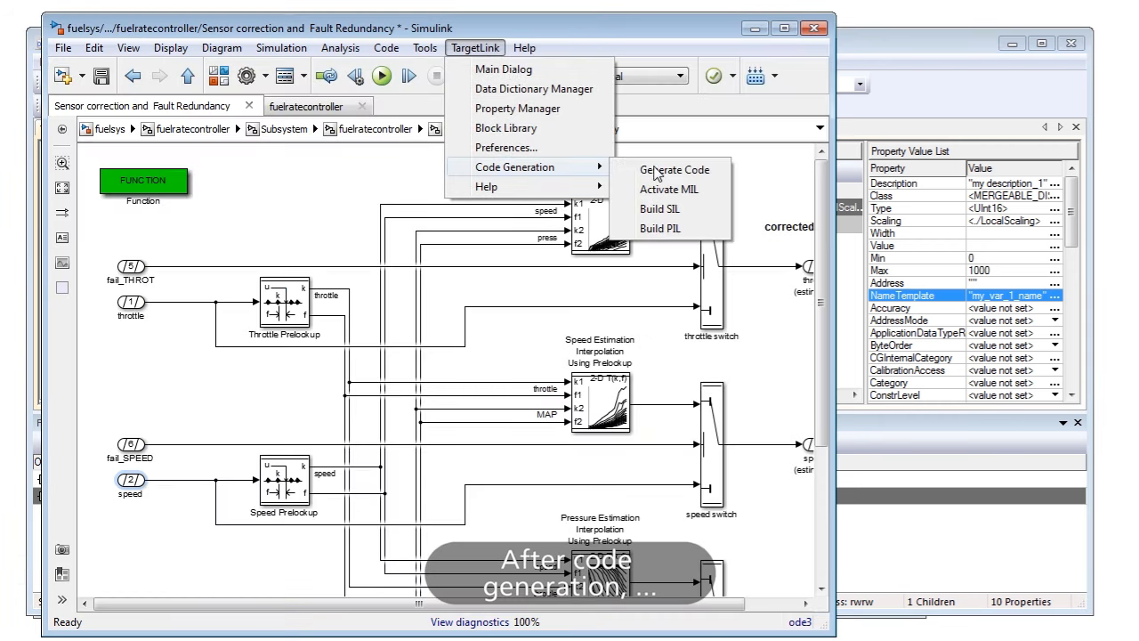
{"action": "left_click", "coordinate": [674, 169]}
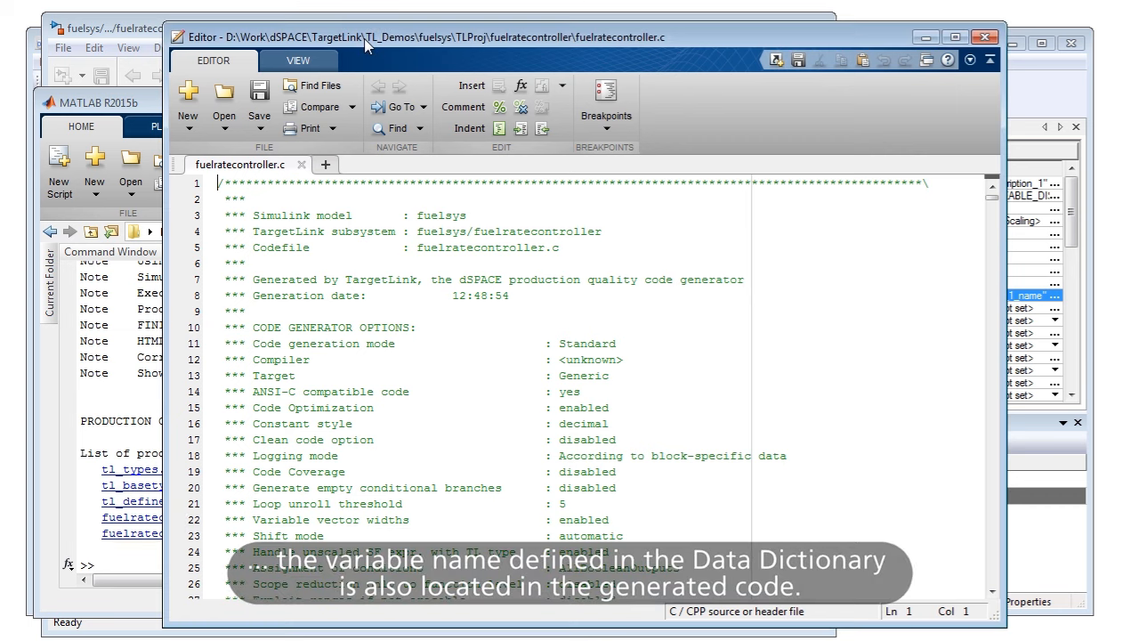
{"action": "mouse_move", "coordinate": [425, 196]}
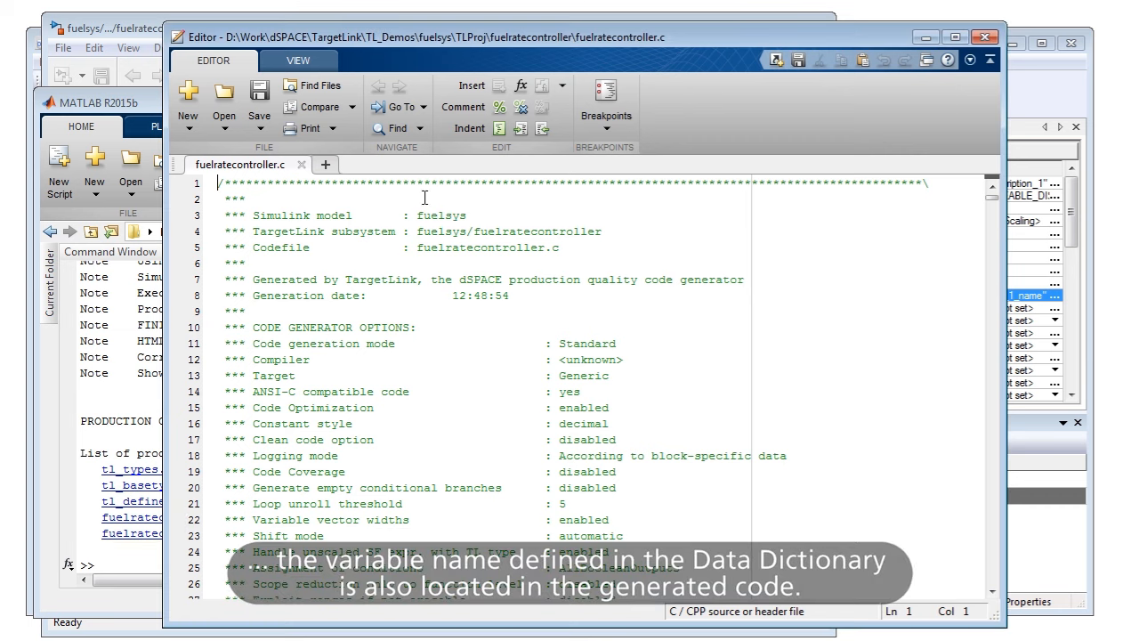